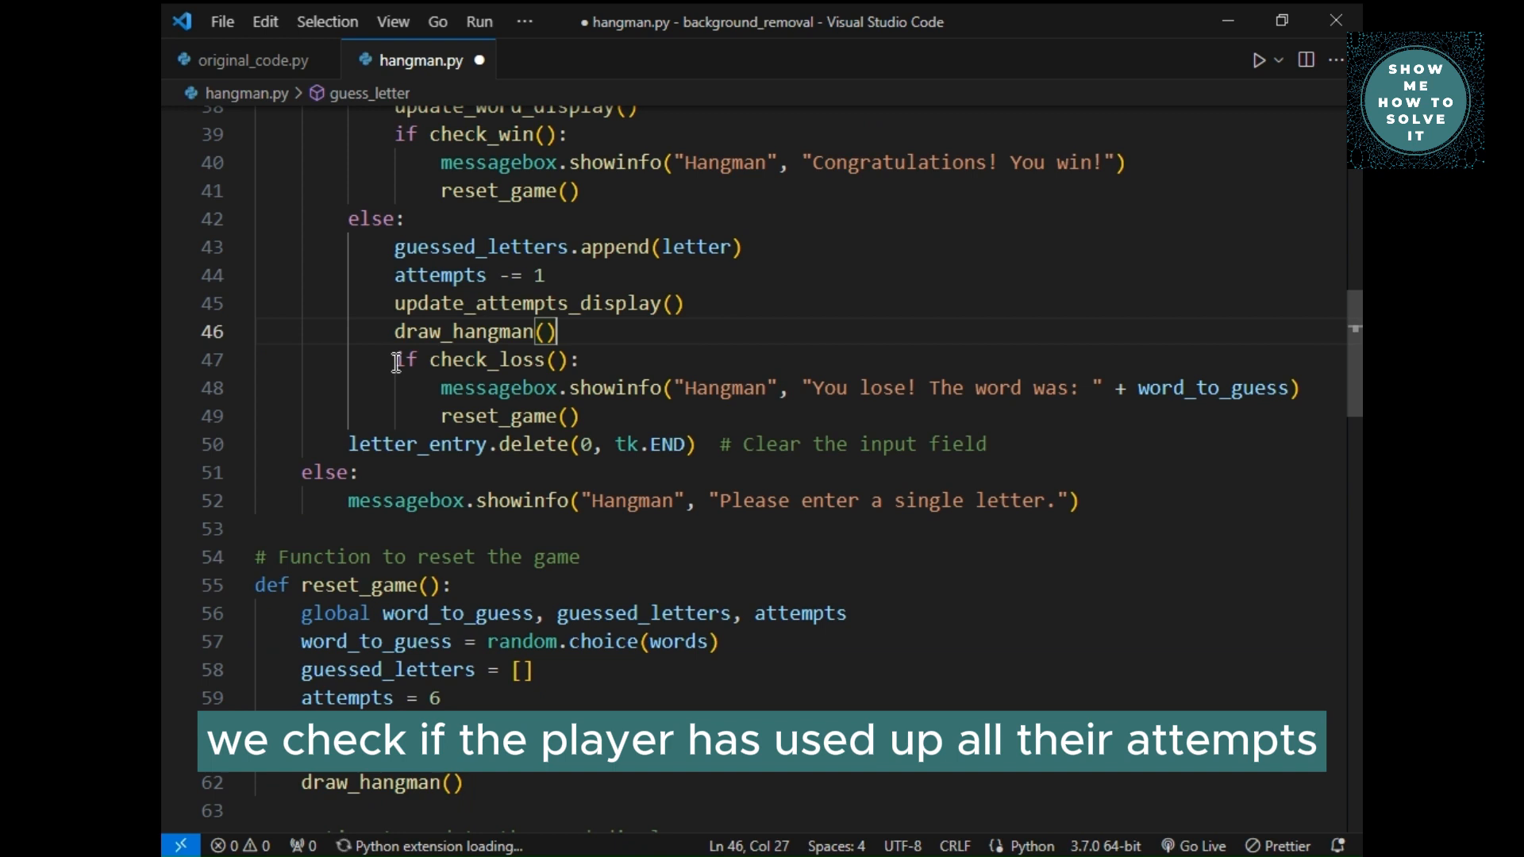
drag(440, 388, 962, 387)
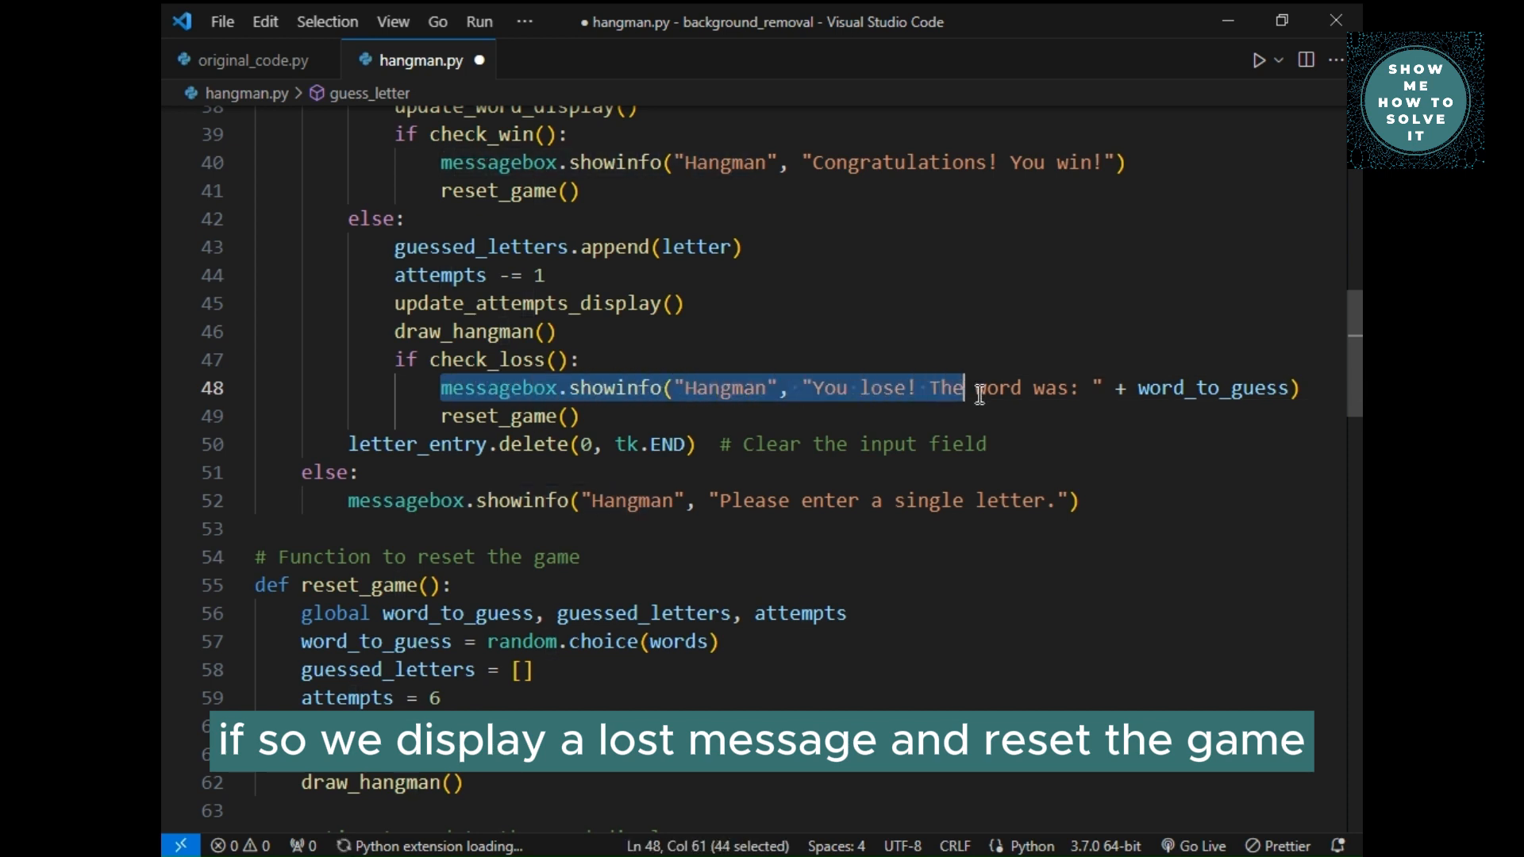